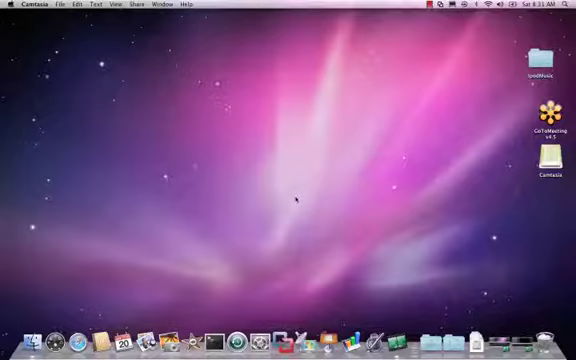
mouse_move(210, 340)
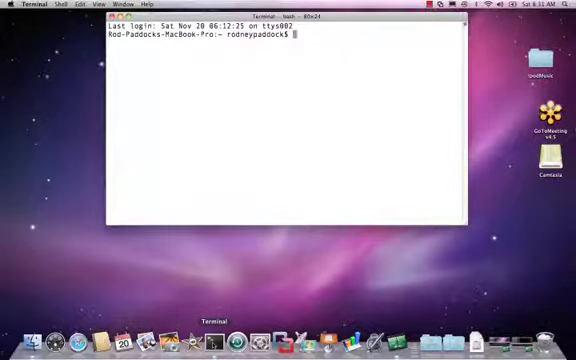
Move into Projects and generate a new Rails application named videocast
text(cd Pro)
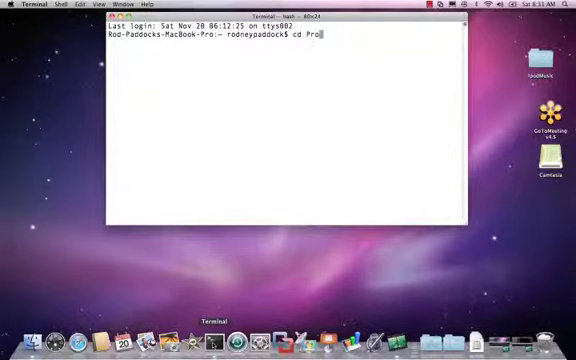
key(Return)
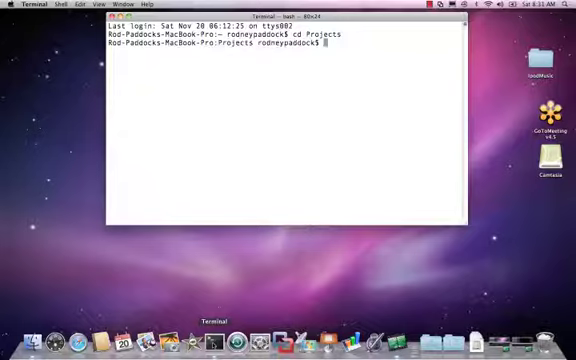
text(rails new)
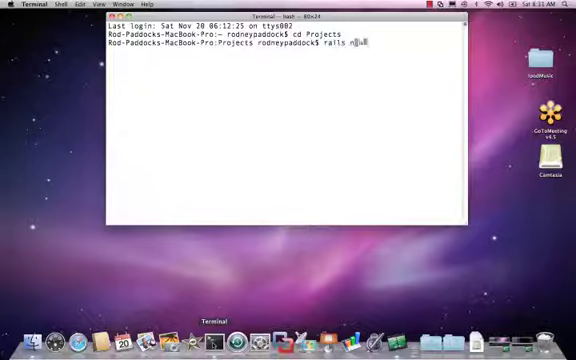
text(ew vi)
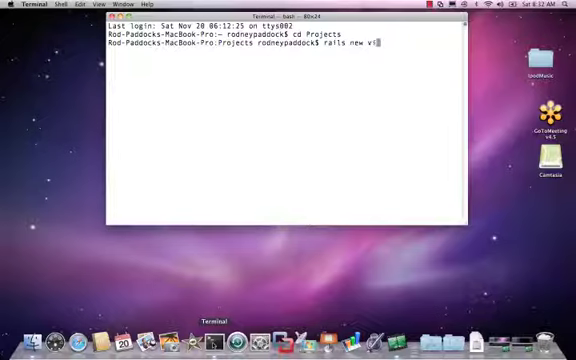
key(Return)
text(cd .)
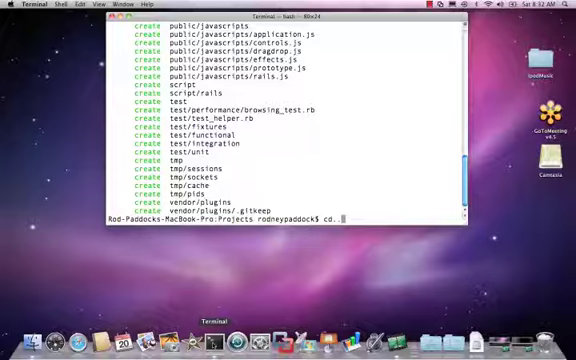
Enter the videocast folder and start the Rails server with rails s
text(videocast)
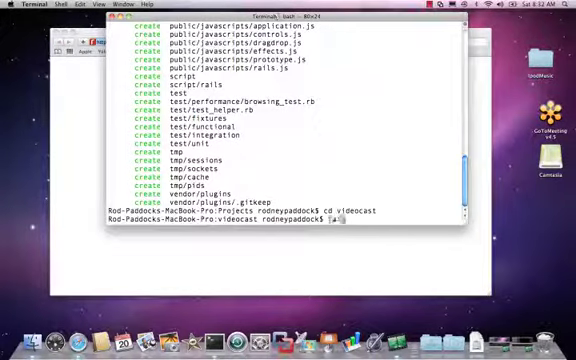
text(rails s)
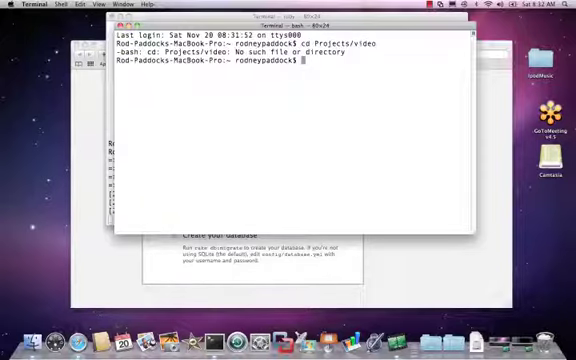
Generate a customer scaffold with name:string, customertype_id:integer and notes:text in Projects/videocast
text(cd Projects/videocast/)
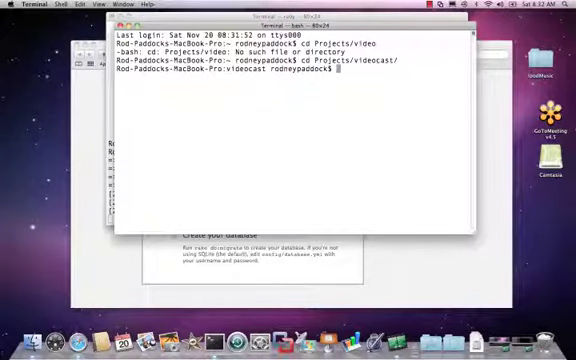
text(rails)
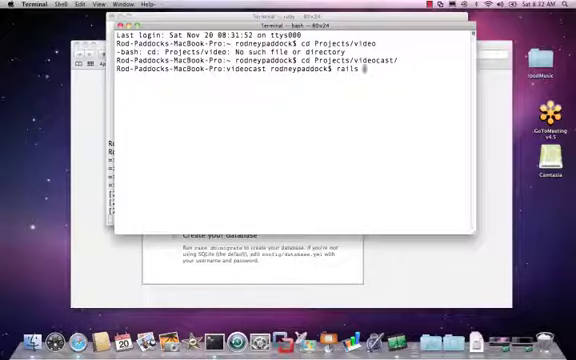
text(generate sca)
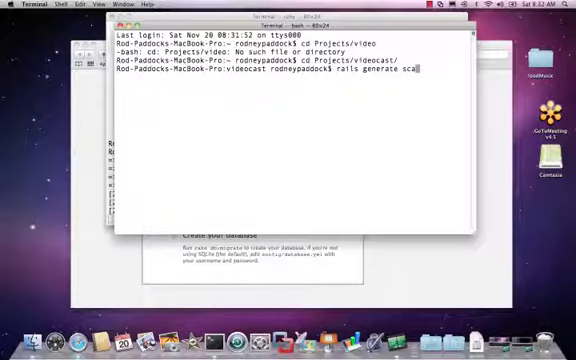
text(ffold)
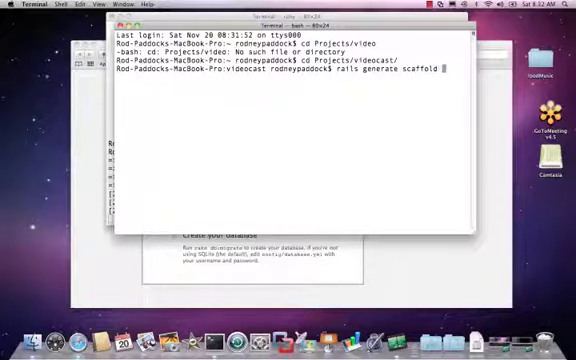
text(customer)
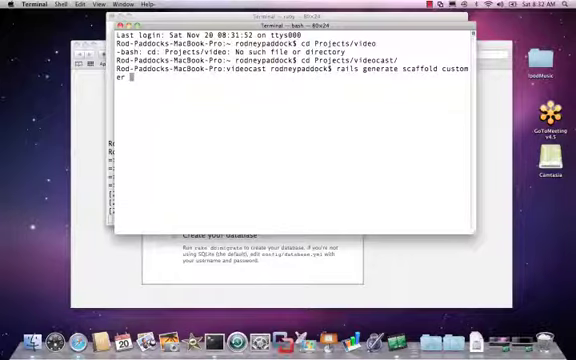
text(name:s)
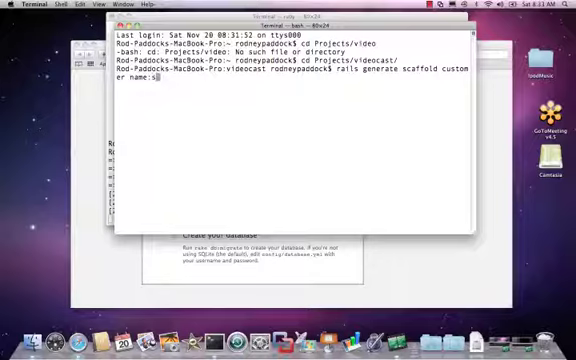
text(tring customertype_id)
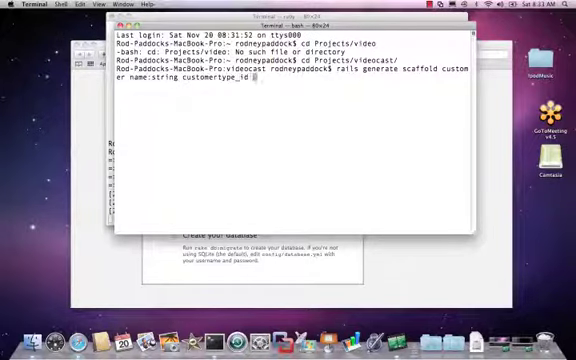
text(:integer)
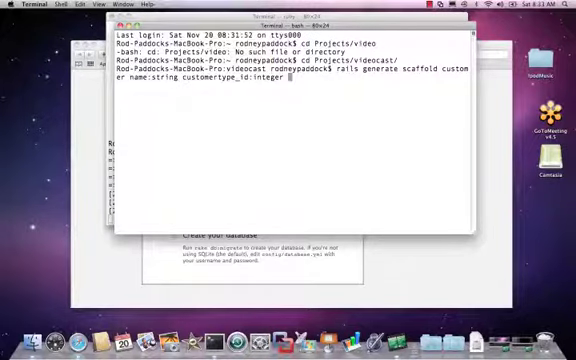
text(no)
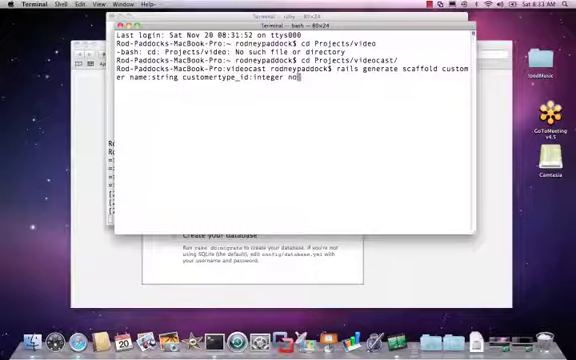
text(notes:)
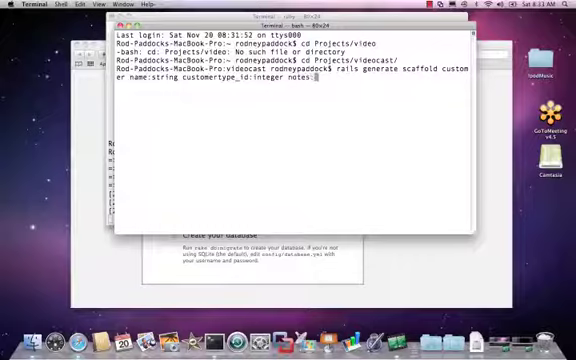
text(text)
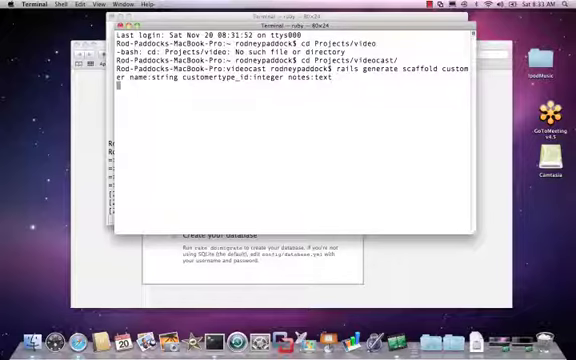
key(Return)
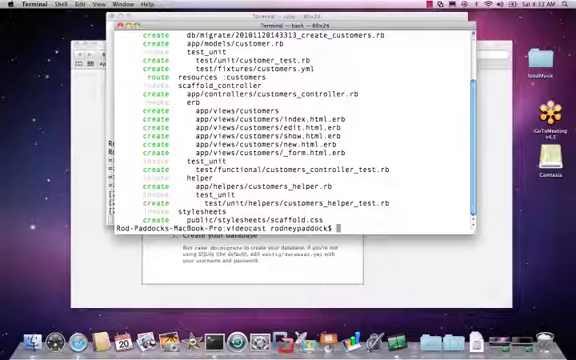
Run rake db:migrate to create the customers table
text(rake db:)
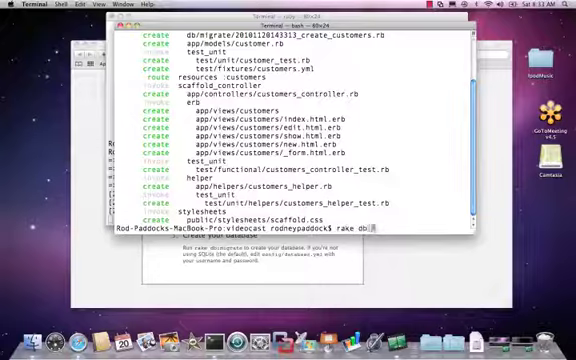
key(Return)
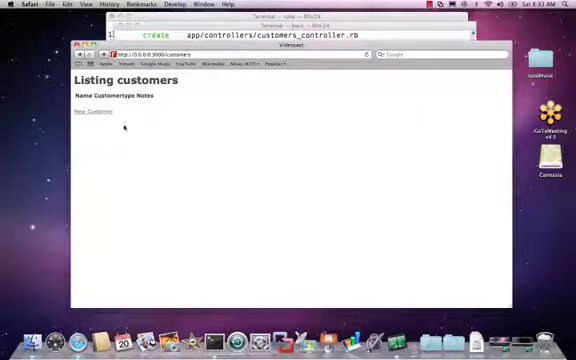
Create the first customer with notes 'This is our first' via the New customer form
click(86, 112)
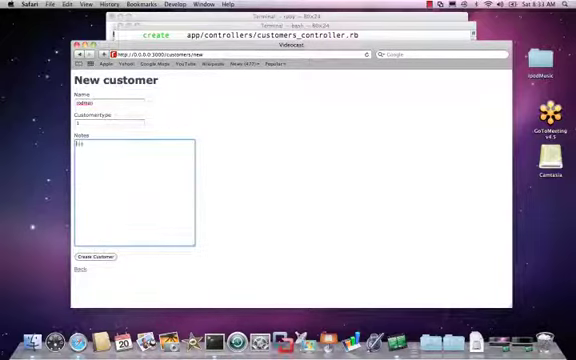
text(This is our first cu)
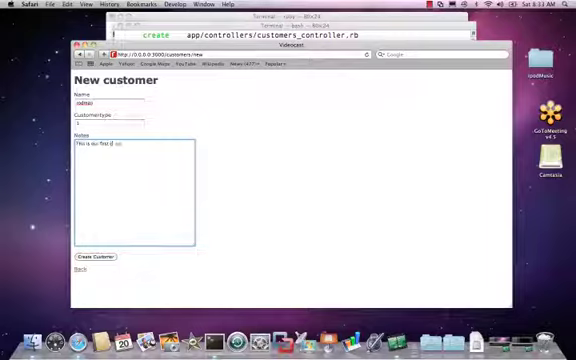
click(92, 256)
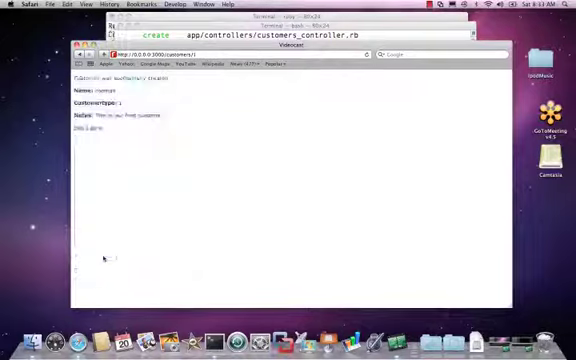